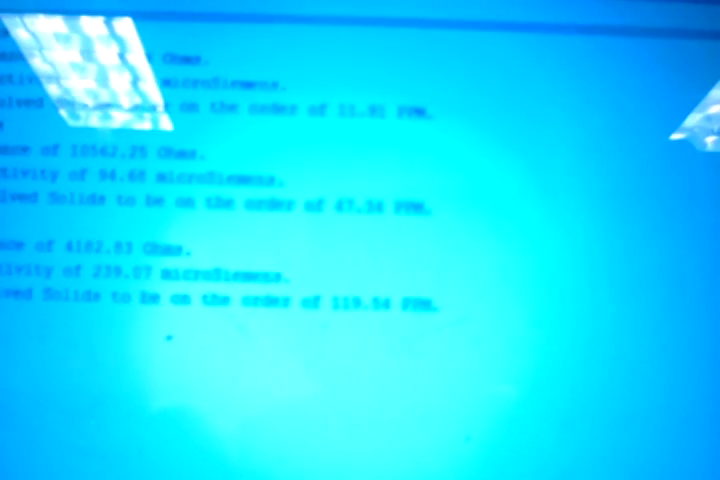
pyautogui.scroll(-3)
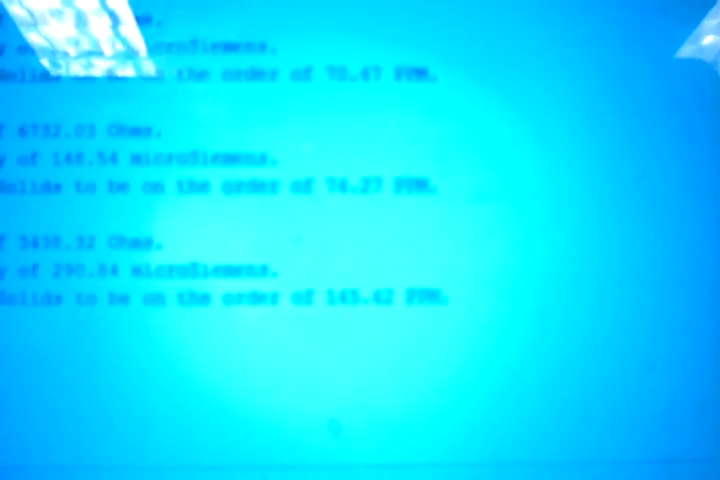
pyautogui.scroll(-3)
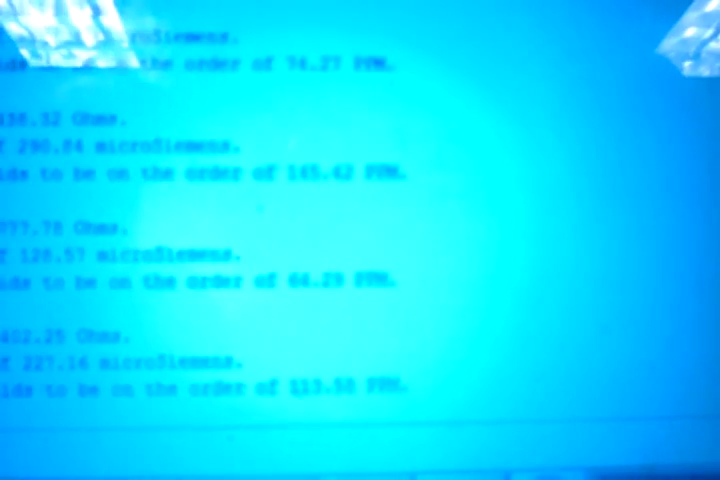
pyautogui.scroll(-3)
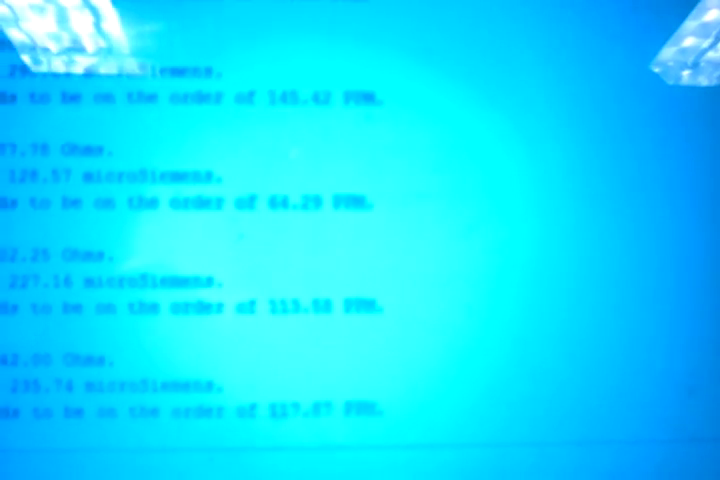